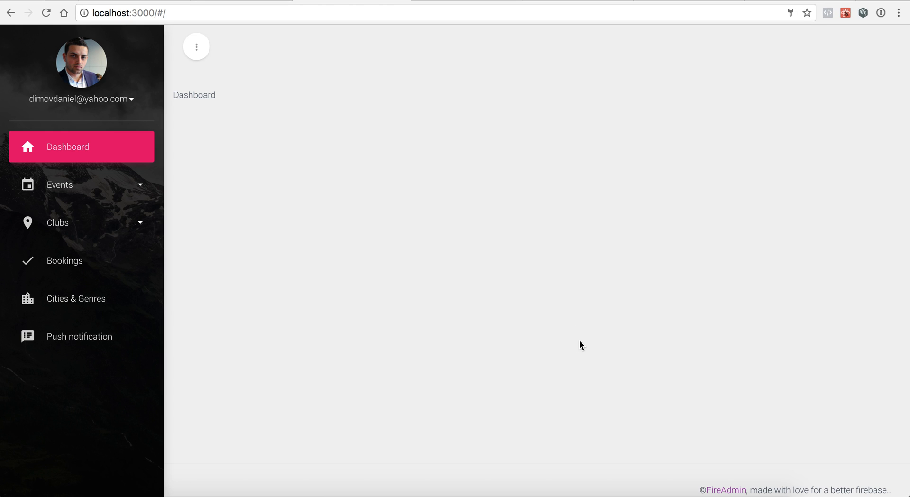
pyautogui.moveTo(110, 179)
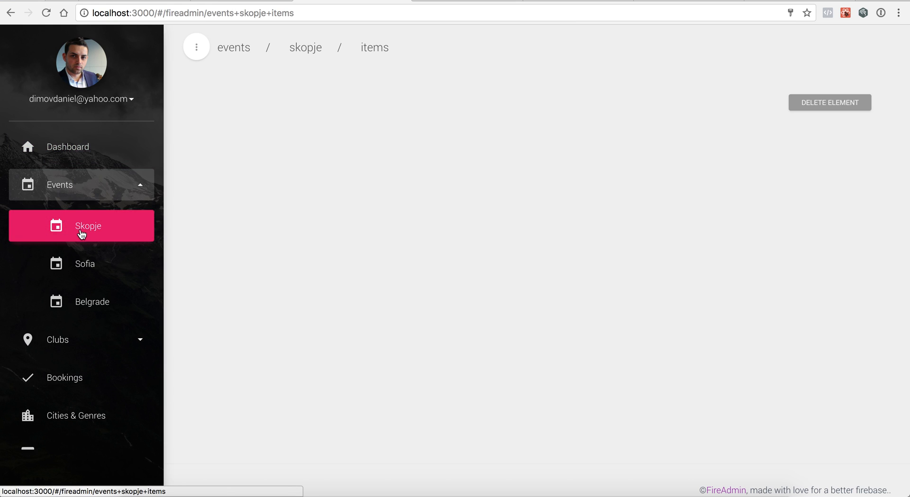
pyautogui.moveTo(132, 252)
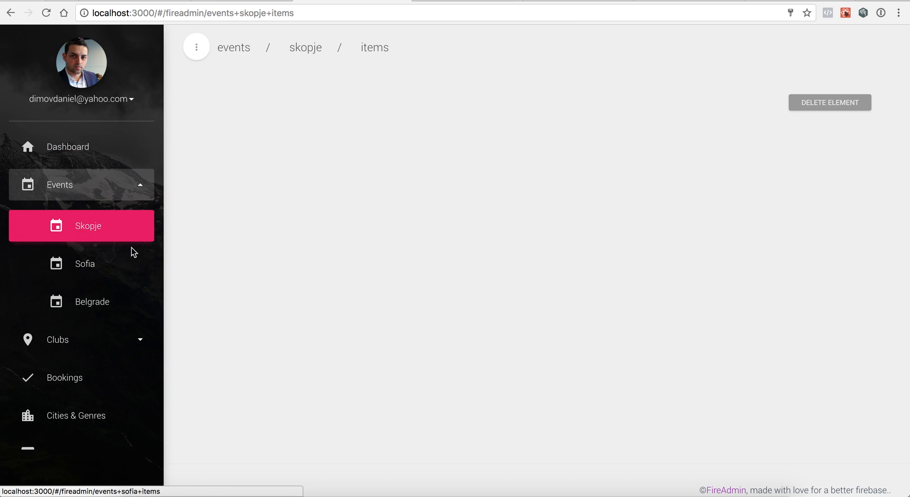
pyautogui.moveTo(97, 263)
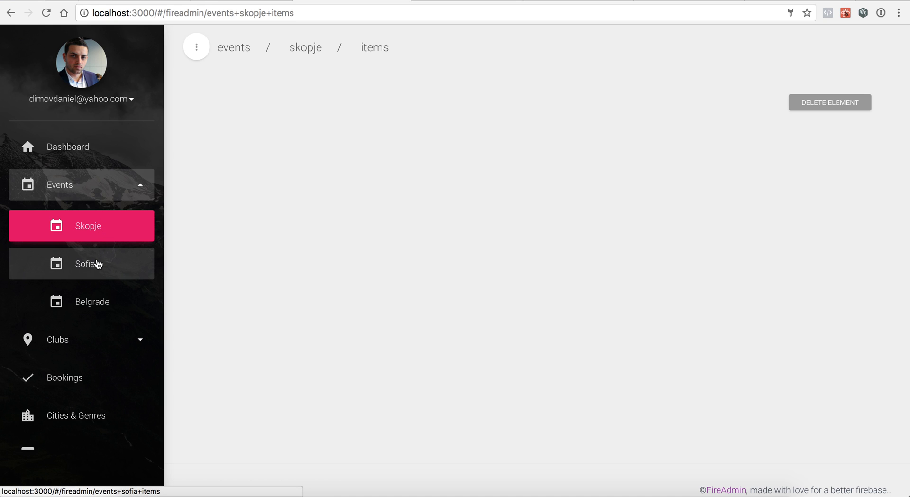
pyautogui.moveTo(96, 233)
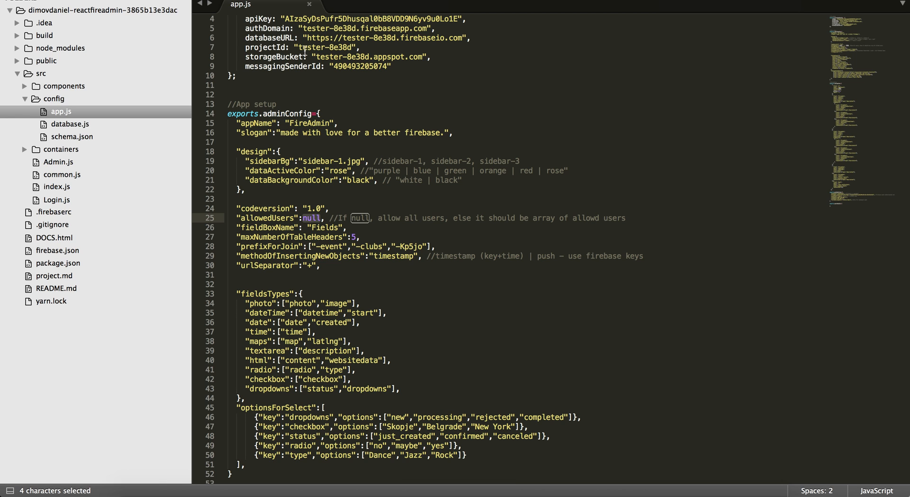
# Step: Locate the design block in app.js and target the sidebarBg value to change it to sidebar-2.jpg
pyautogui.scroll(3)
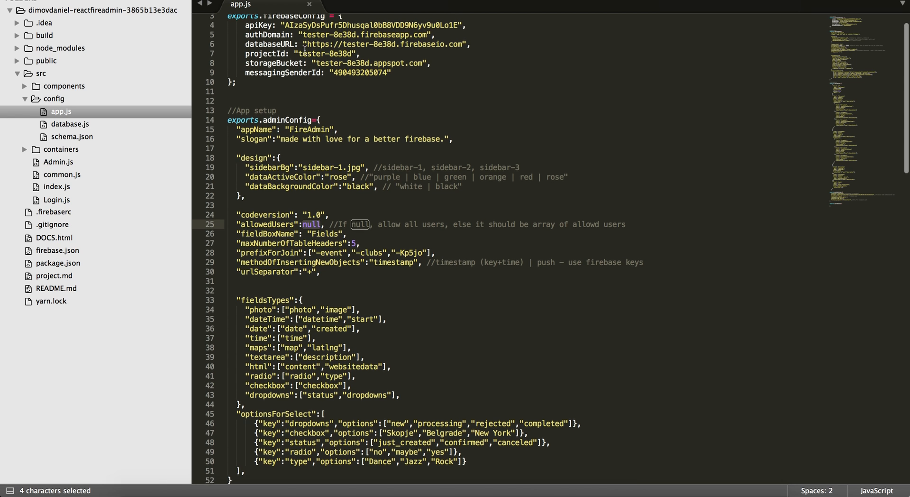
pyautogui.scroll(3)
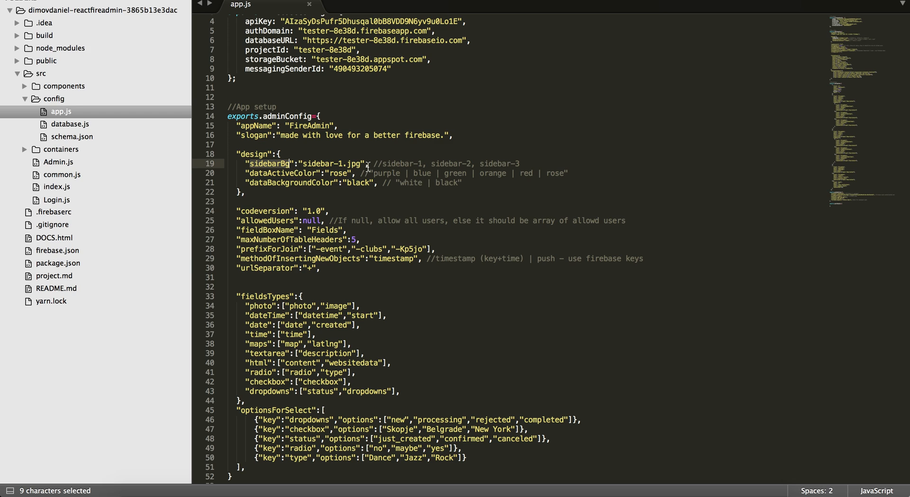
pyautogui.moveTo(472, 165)
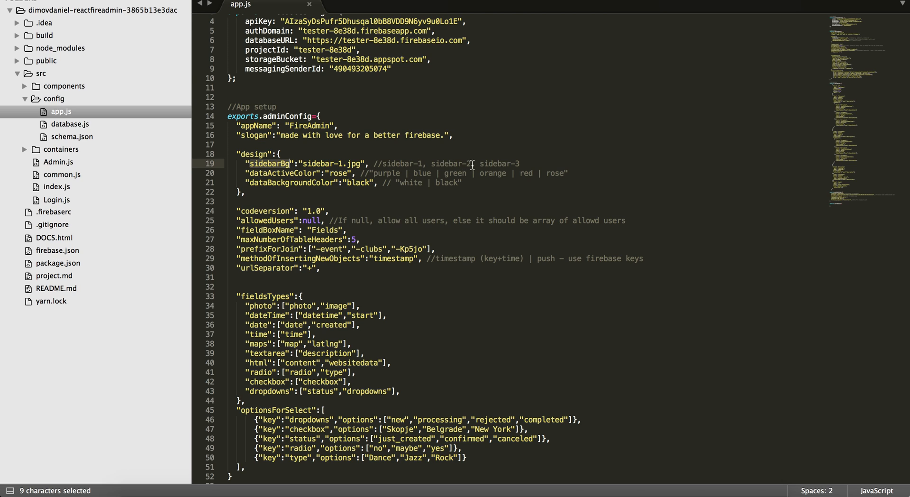
pyautogui.click(341, 164)
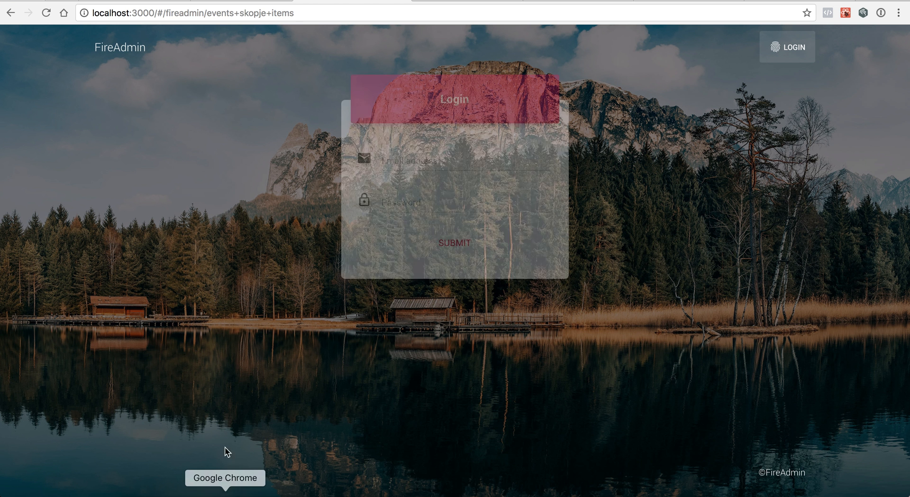
# Step: Bring Chrome forward so the FireAdmin panel reloads with the new sidebar image
pyautogui.click(455, 242)
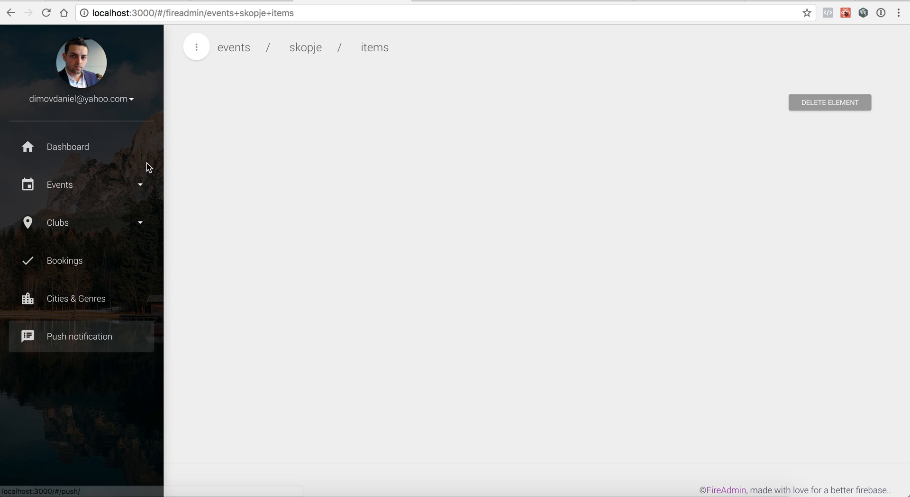
pyautogui.moveTo(253, 330)
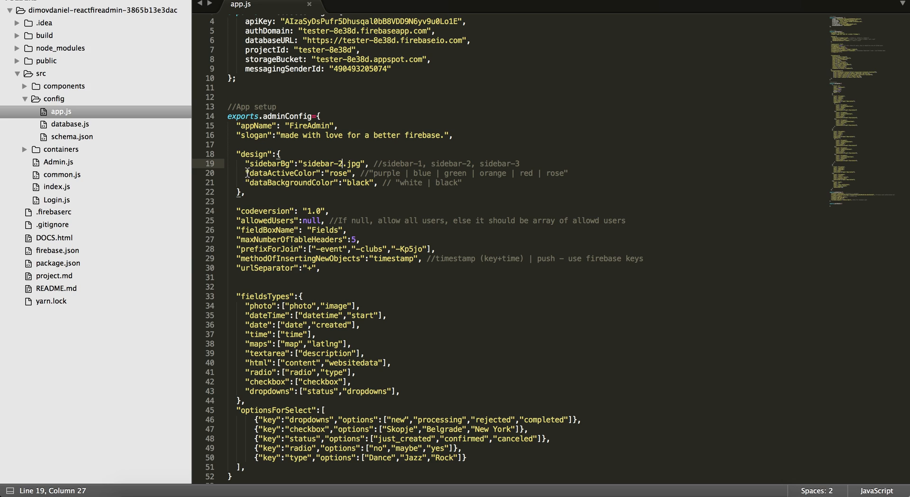
pyautogui.moveTo(362, 173)
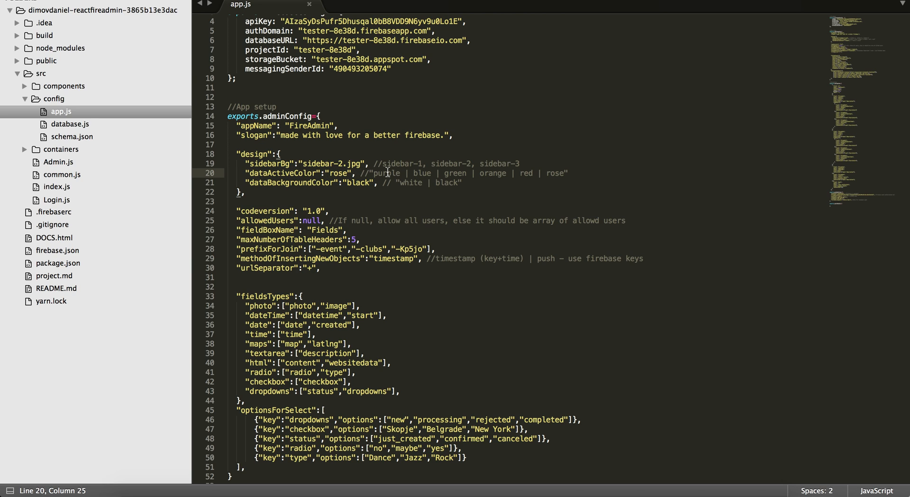
pyautogui.moveTo(562, 176)
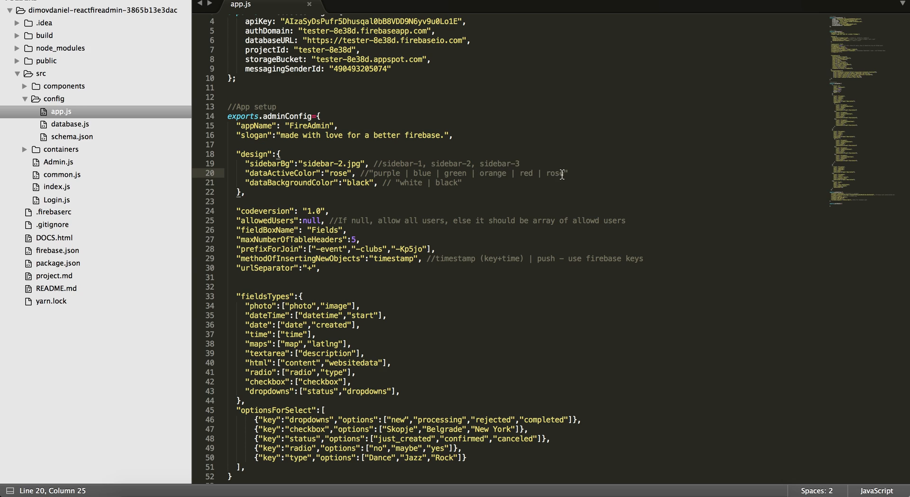
pyautogui.moveTo(336, 173)
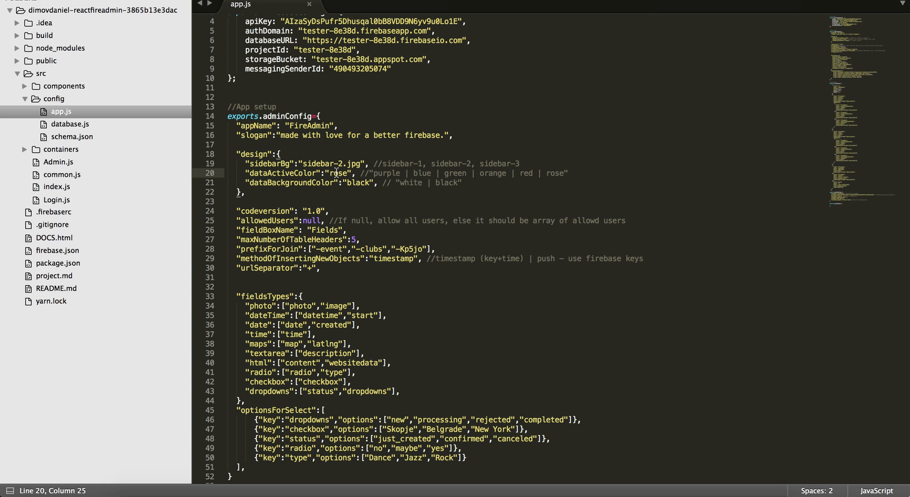
# Step: Set dataActiveColor to orange in app.js and check the reloaded panel
pyautogui.write('ora')
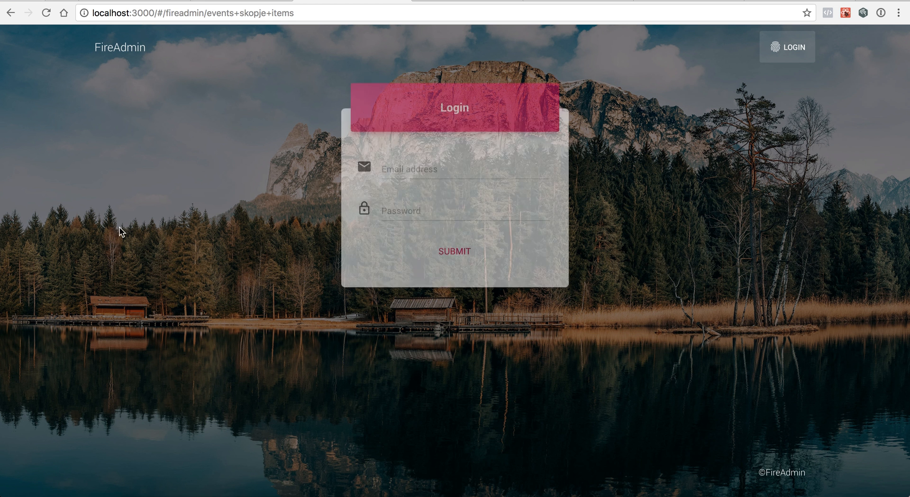
pyautogui.click(454, 251)
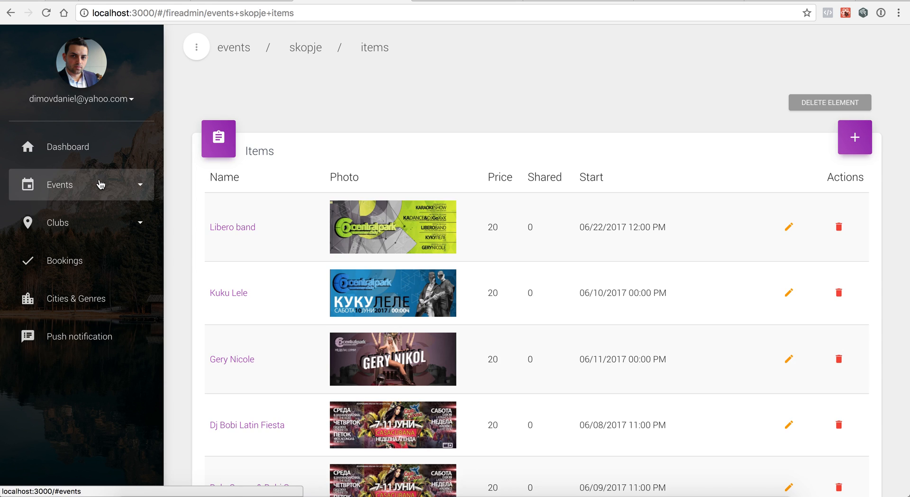
pyautogui.click(60, 184)
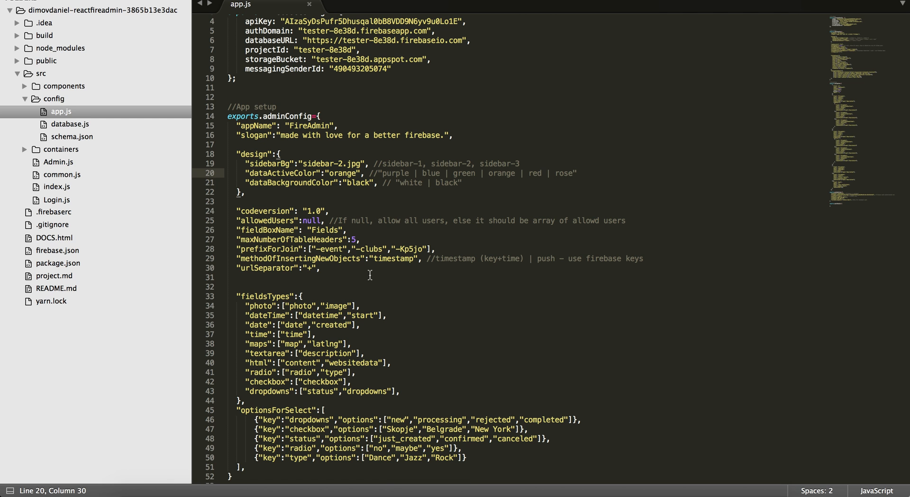
pyautogui.moveTo(285, 184)
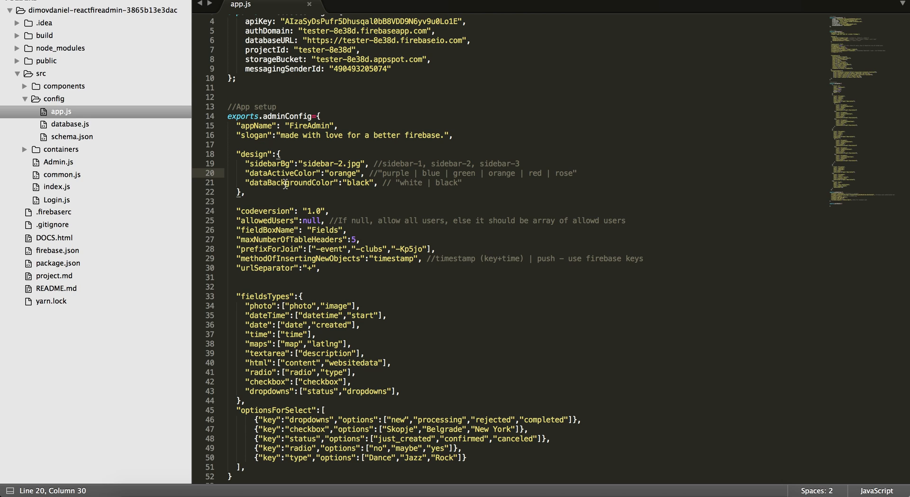
# Step: Replace black with white for dataBackgroundColor, save, and view the panel in Chrome
pyautogui.doubleClick(359, 182)
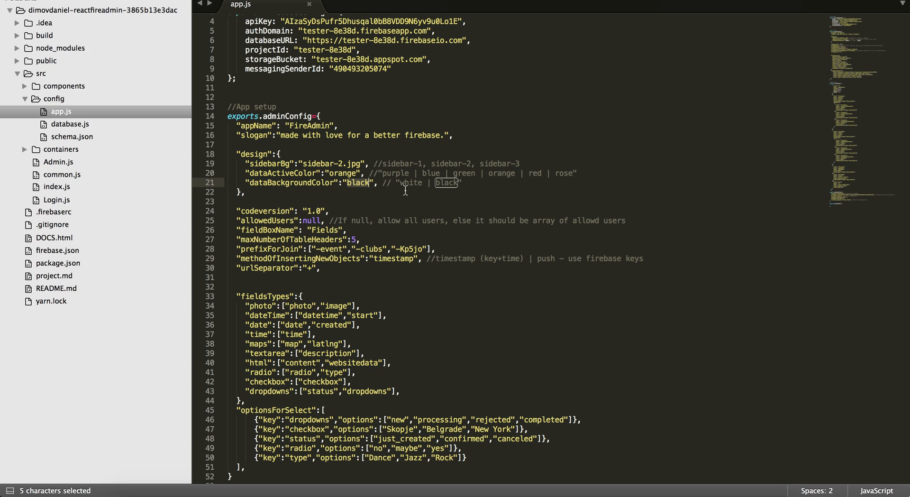
pyautogui.write('white')
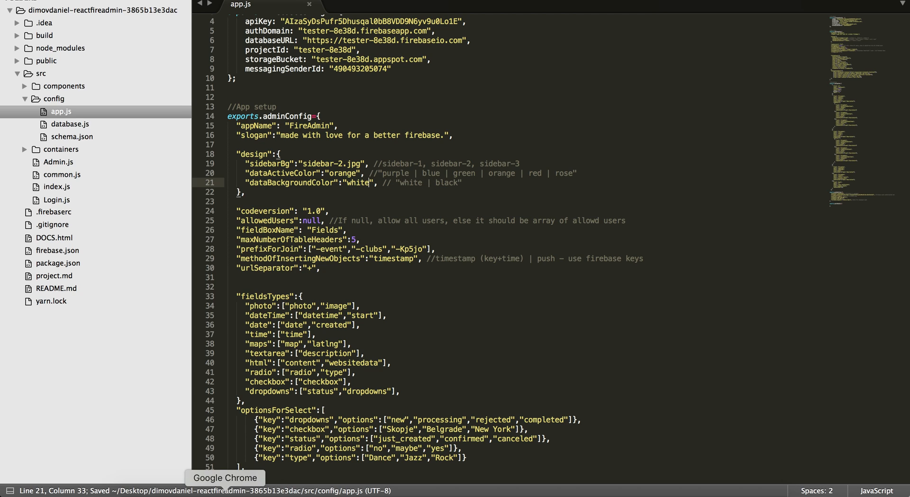
pyautogui.click(224, 477)
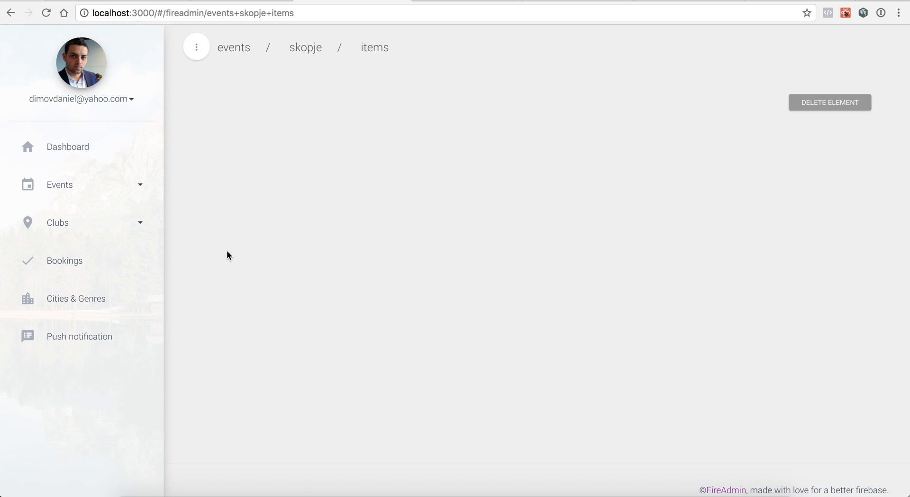
# Step: Check the orange Skopje highlight under Events, then log out via the user email menu
pyautogui.click(58, 185)
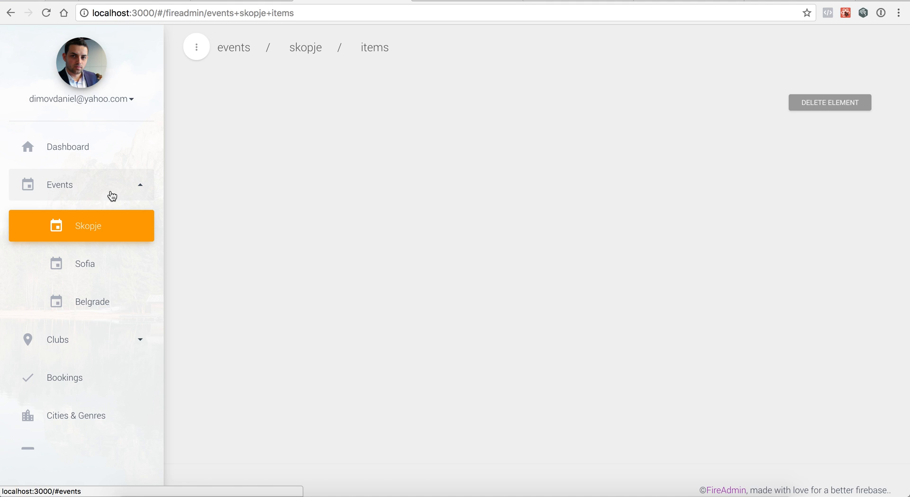
pyautogui.click(79, 98)
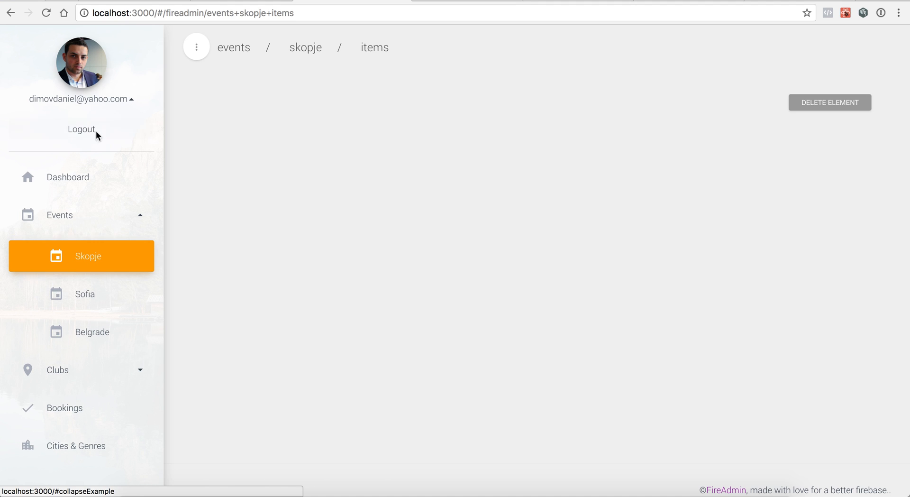
pyautogui.click(80, 129)
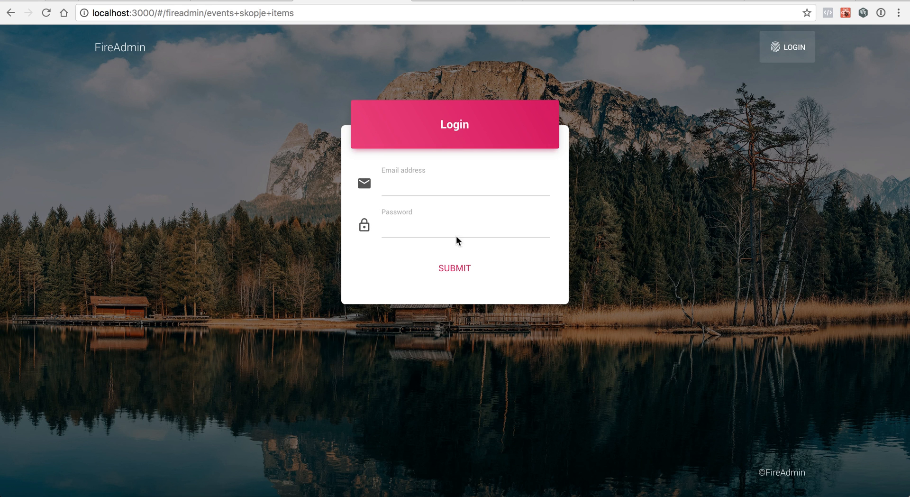
pyautogui.moveTo(257, 70)
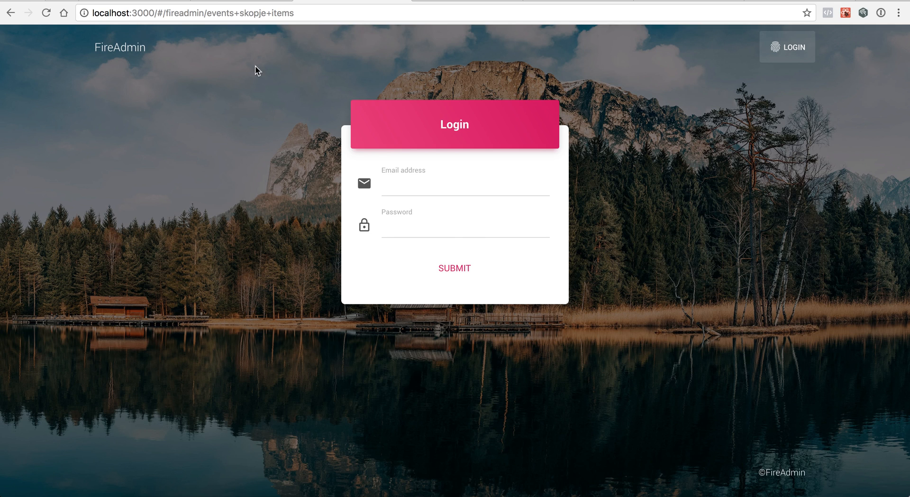
pyautogui.moveTo(280, 235)
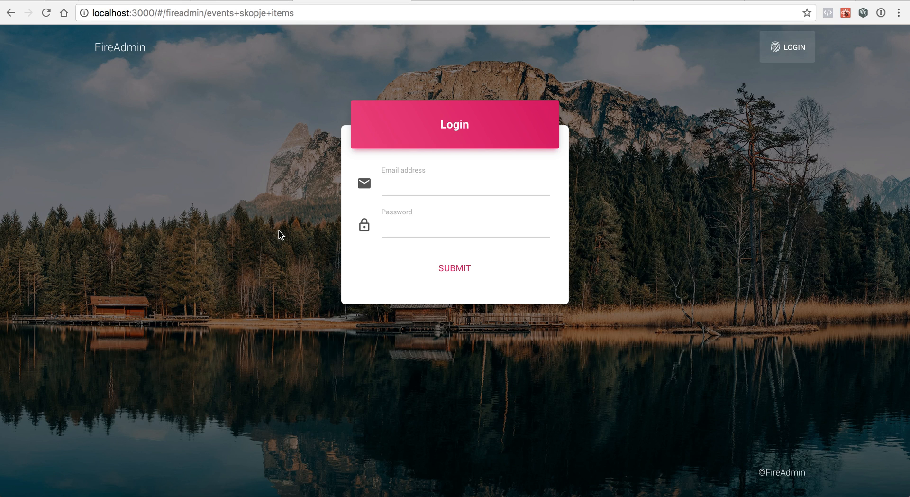
pyautogui.moveTo(284, 231)
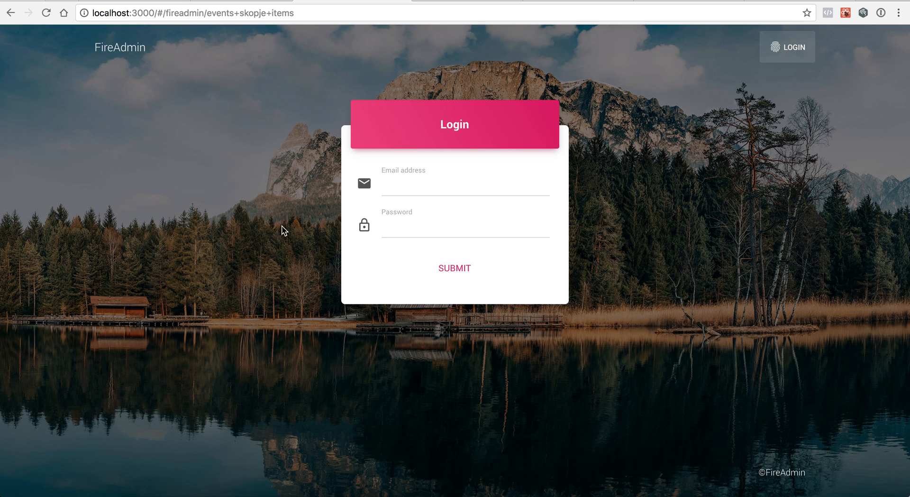
pyautogui.moveTo(869, 2)
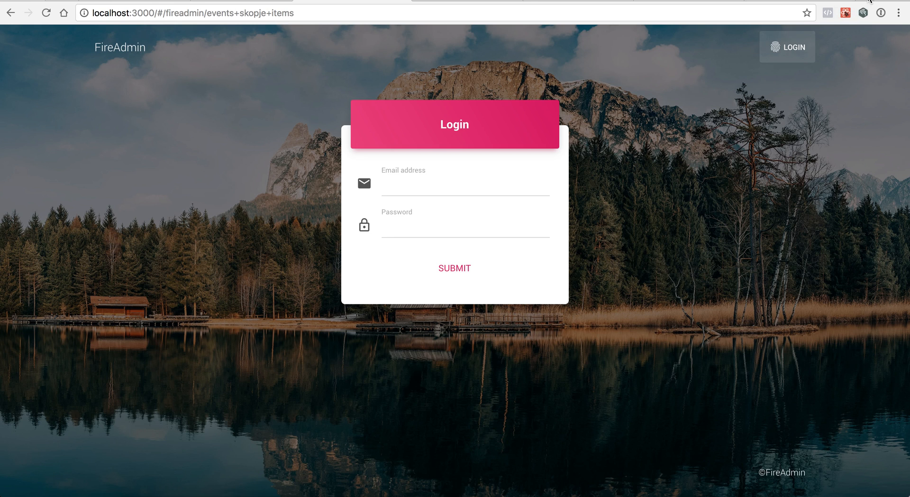
pyautogui.moveTo(131, 3)
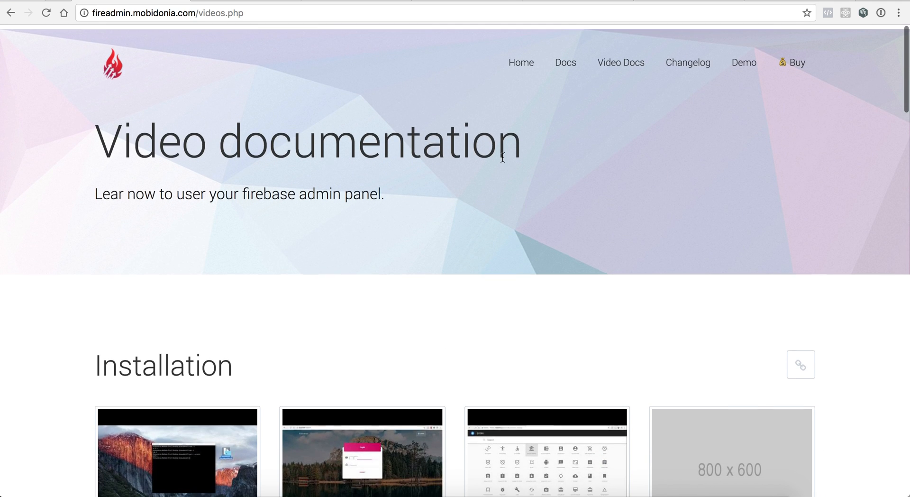
# Step: Go to the FireAdmin Docs page and jump to the Authorization section
pyautogui.click(565, 57)
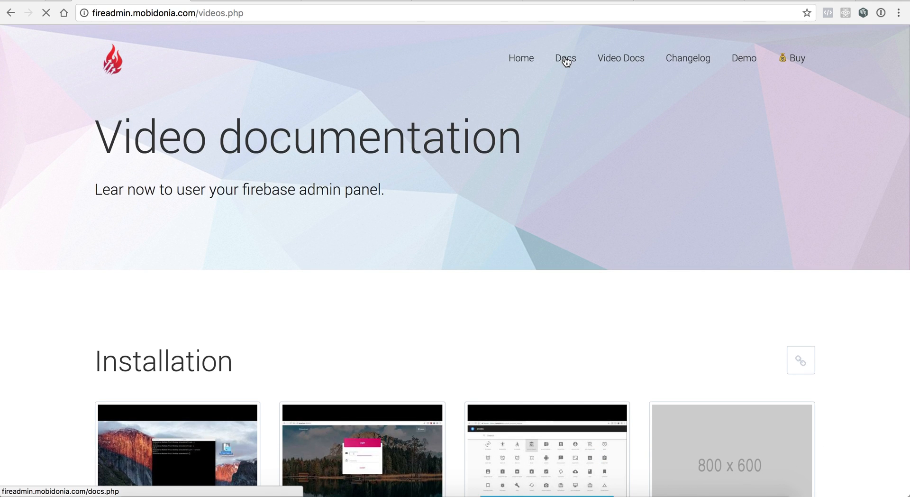
pyautogui.click(564, 58)
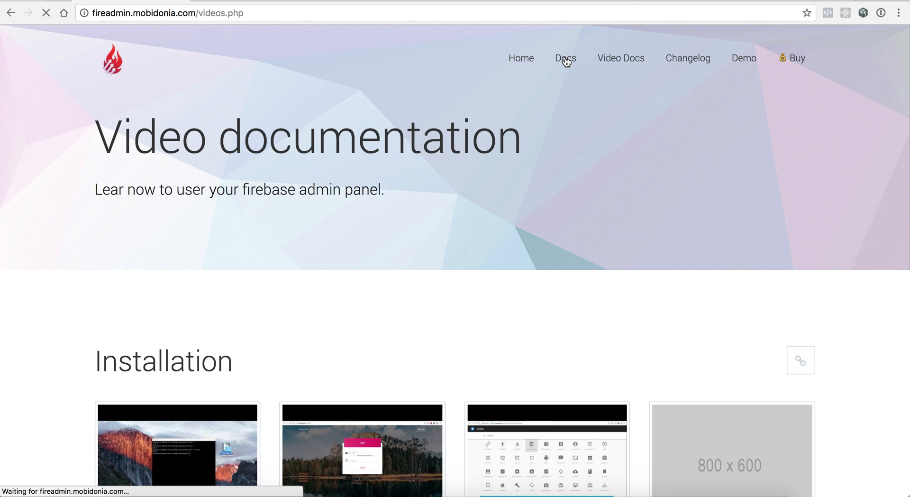
pyautogui.click(564, 58)
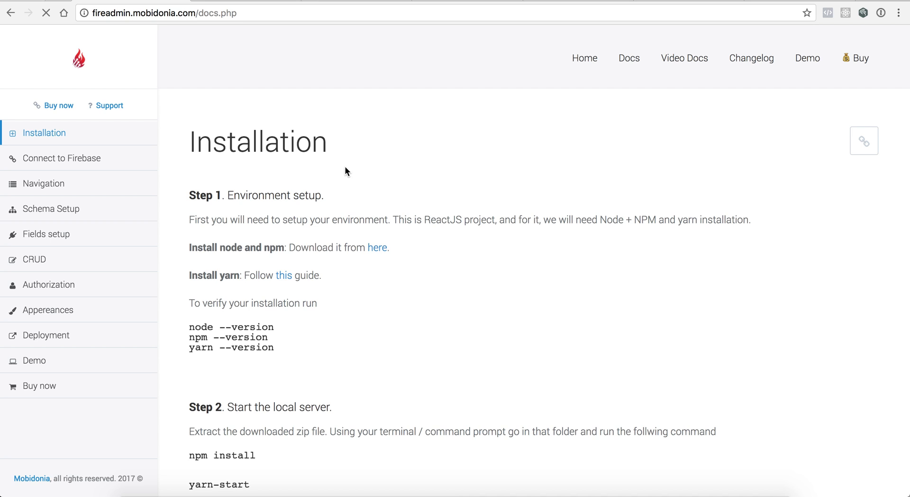
pyautogui.click(47, 309)
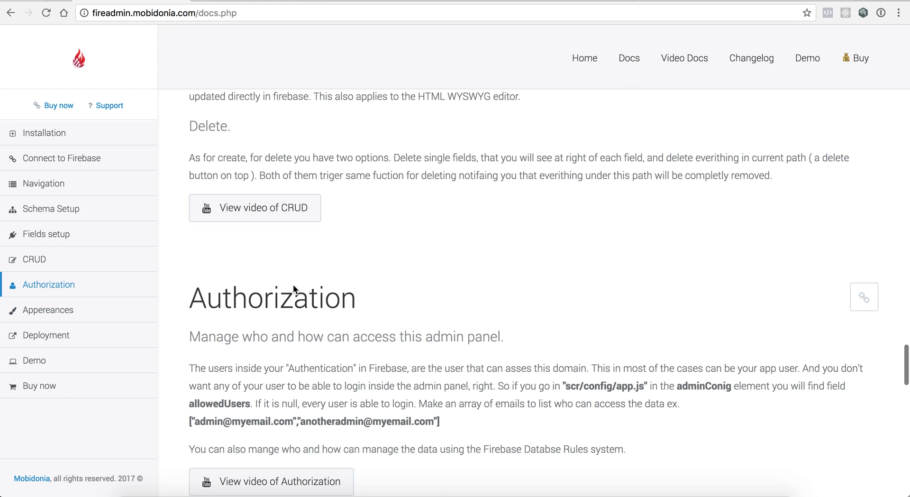
# Step: Reach the Appereances section and follow the Material Dashboard Pro theme link
pyautogui.scroll(-3)
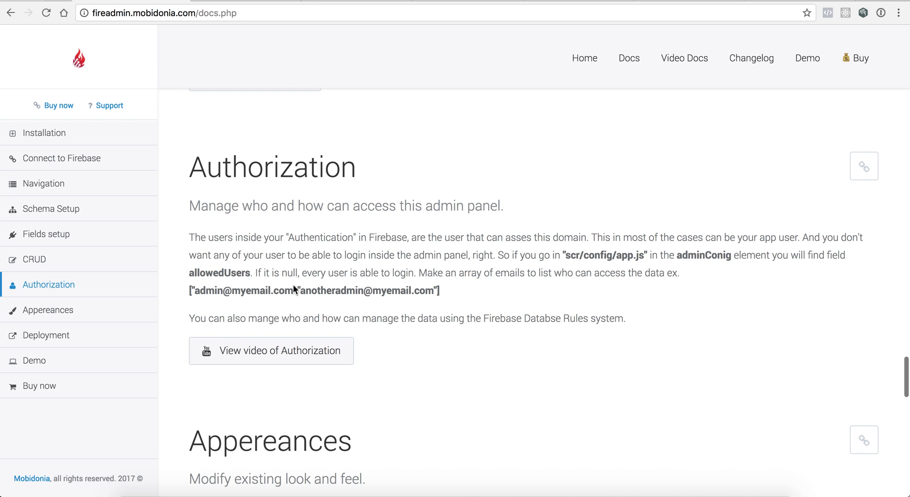
pyautogui.scroll(-3)
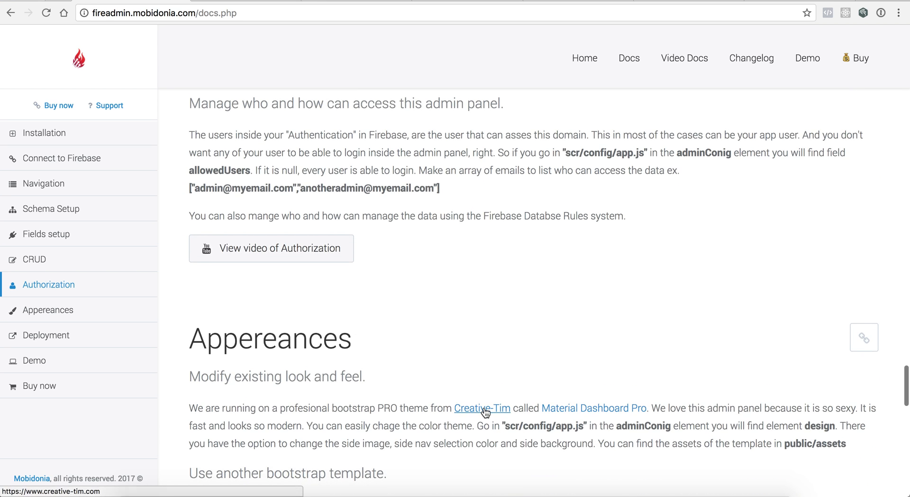
pyautogui.scroll(-3)
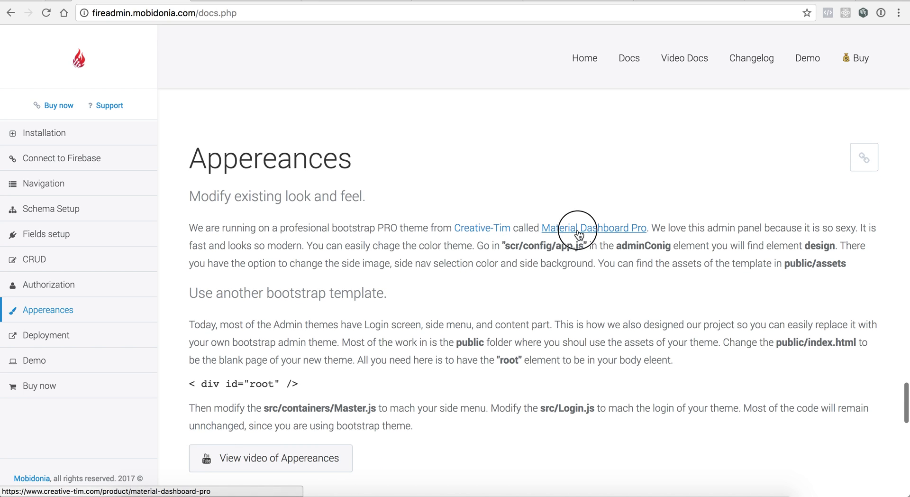
pyautogui.click(593, 227)
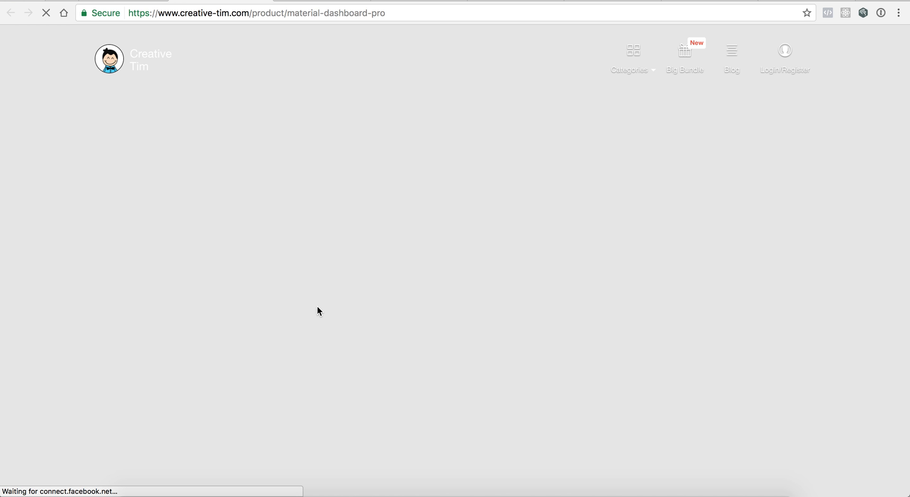
pyautogui.moveTo(326, 173)
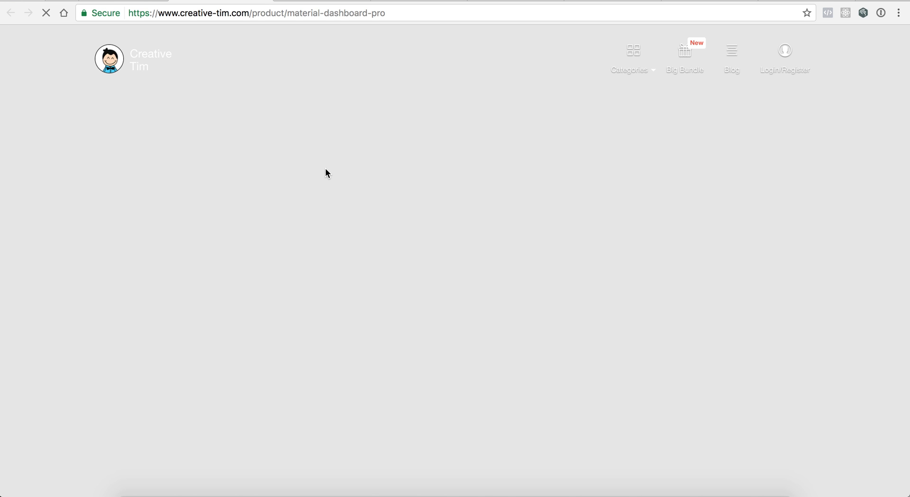
pyautogui.moveTo(328, 136)
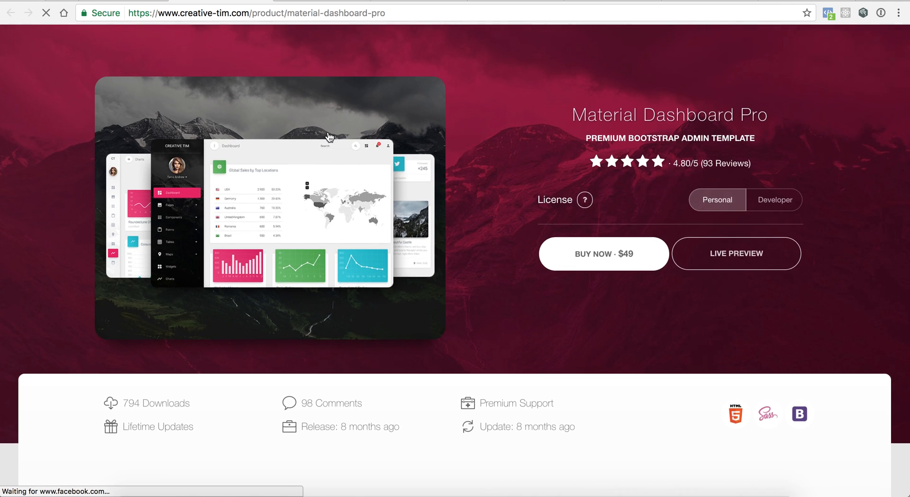
# Step: Read down to the Material Dashboard Pro product description and return to the top
pyautogui.scroll(-3)
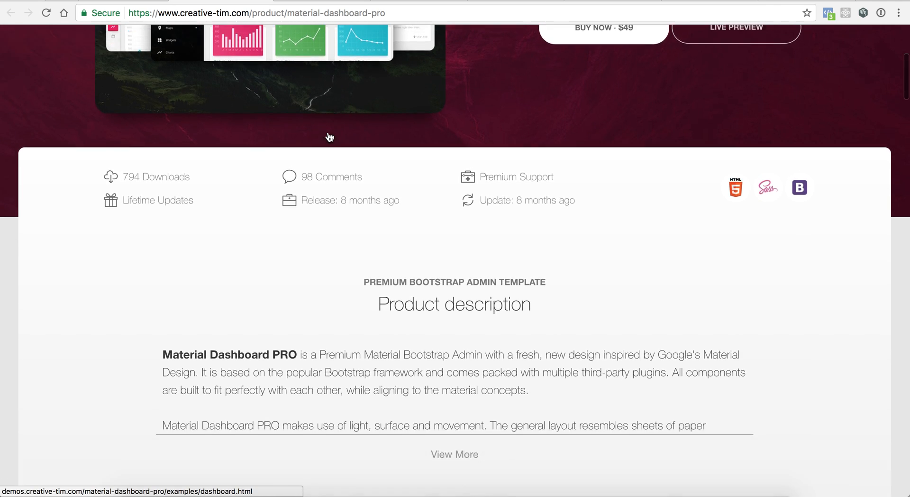
pyautogui.scroll(-3)
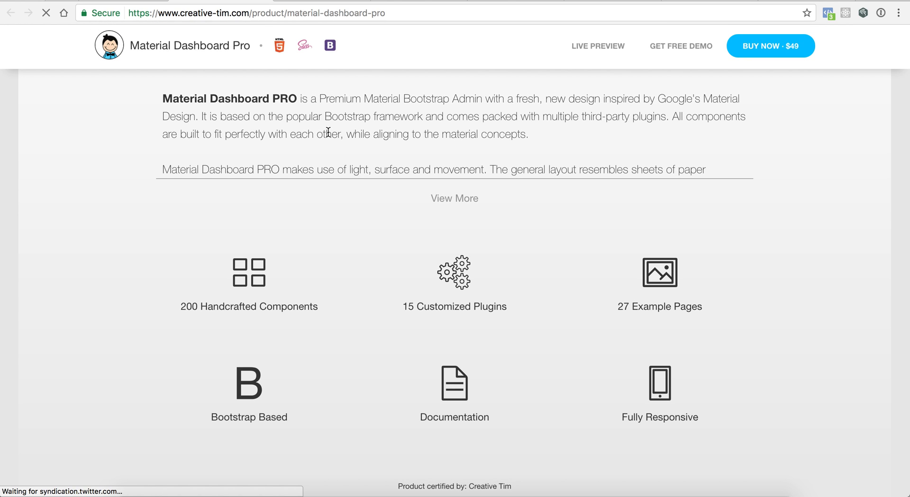
pyautogui.scroll(3)
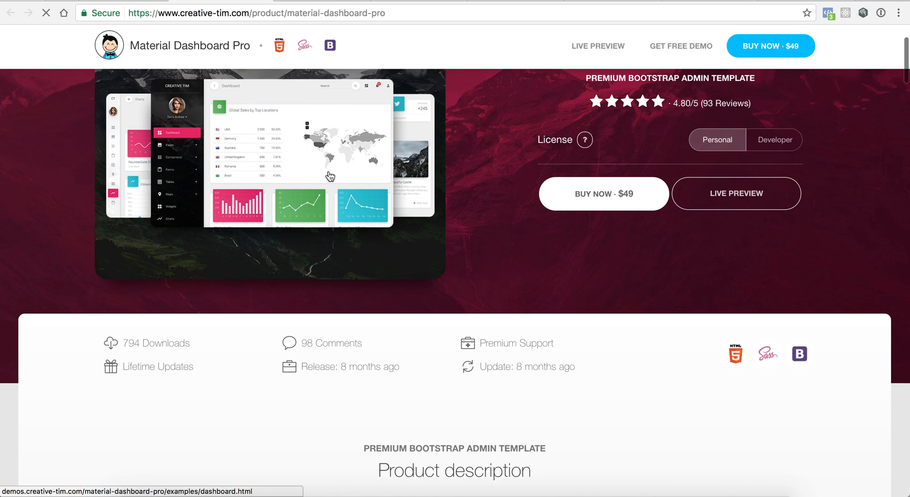
pyautogui.scroll(3)
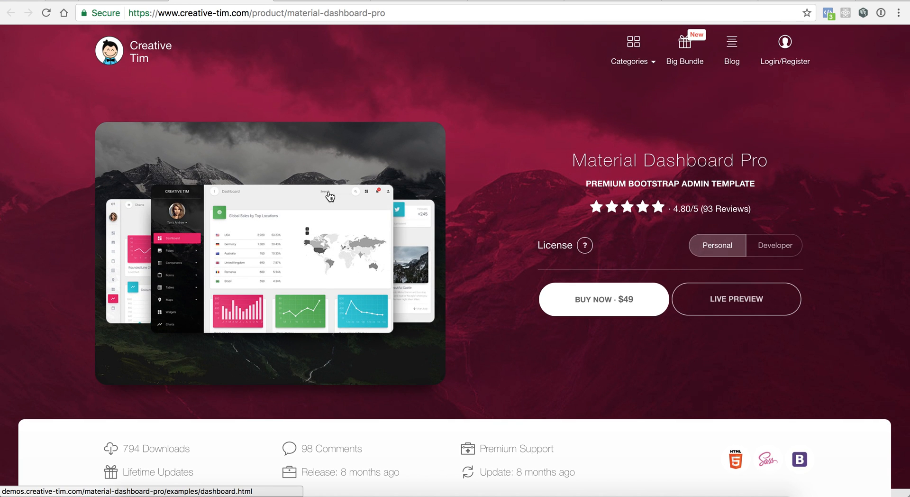